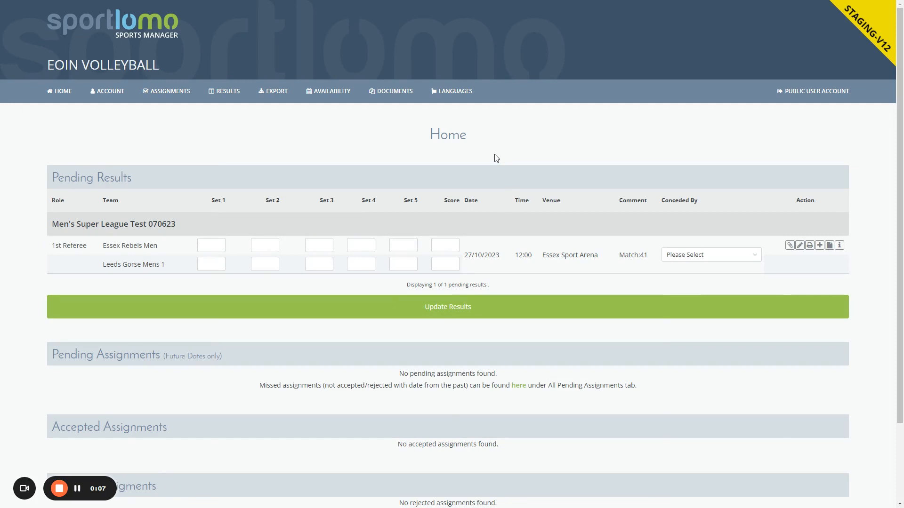
pyautogui.moveTo(264, 160)
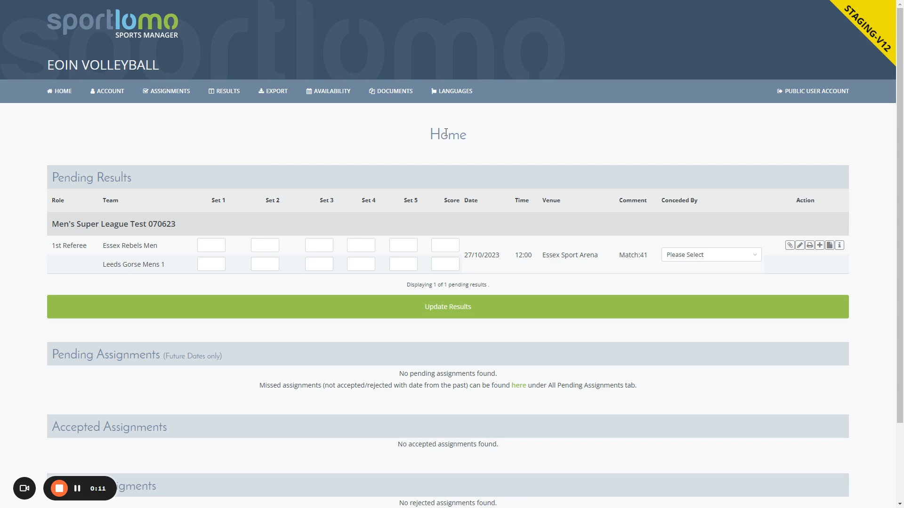
pyautogui.moveTo(174, 183)
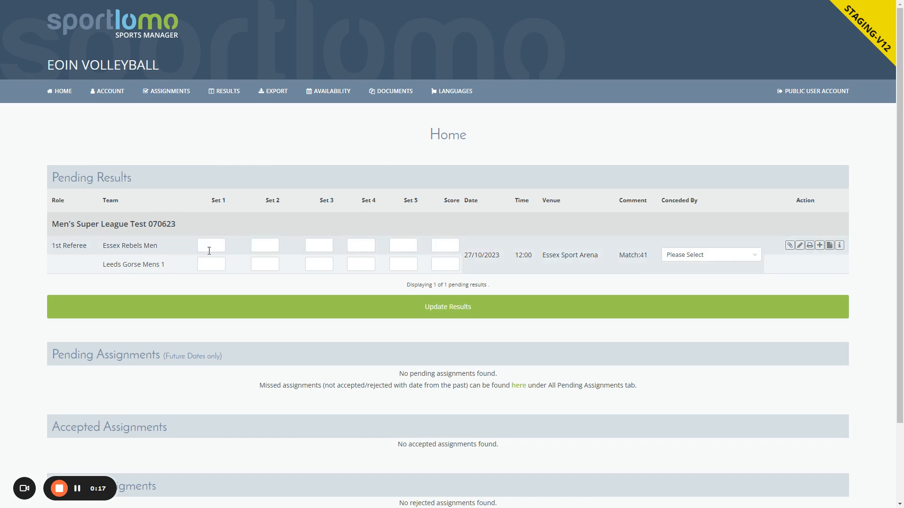
# Step: Finish Essex Rebels Men's row with set scores 20, 20, 15 toward their 3-set win
pyautogui.write('2')
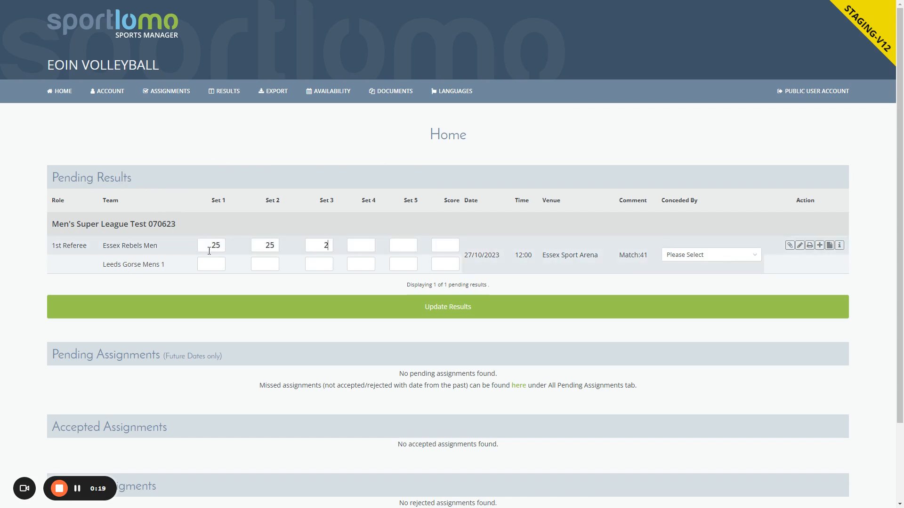
pyautogui.write('0')
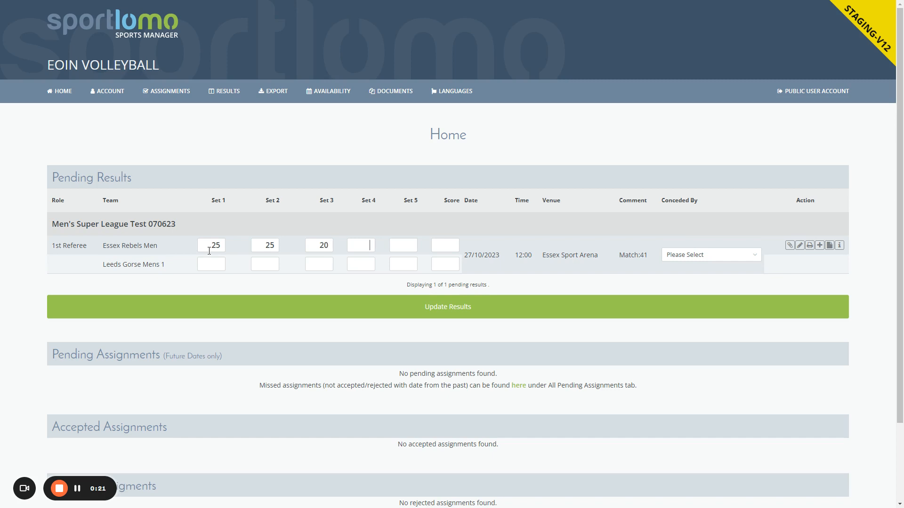
pyautogui.write('15')
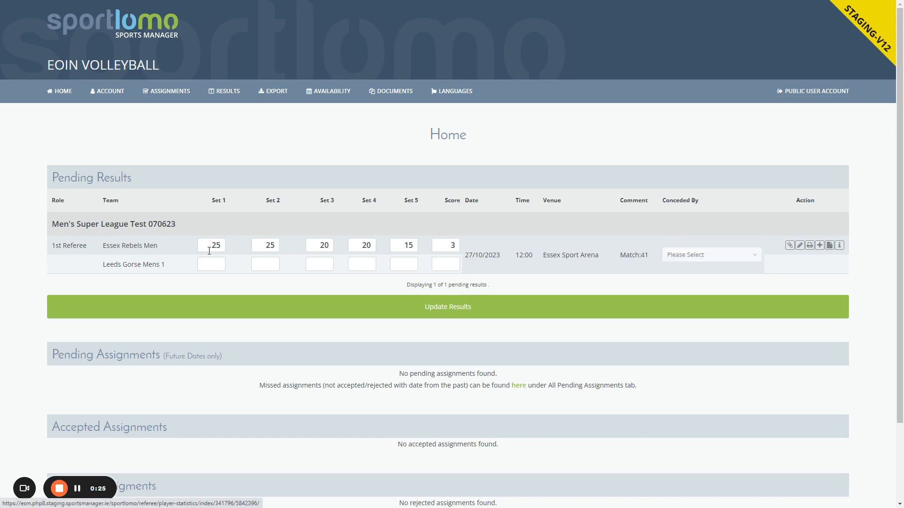
# Step: Enter Leeds Gorse Mens 1's first set scores 20, 25, 25 in their row
pyautogui.click(211, 264)
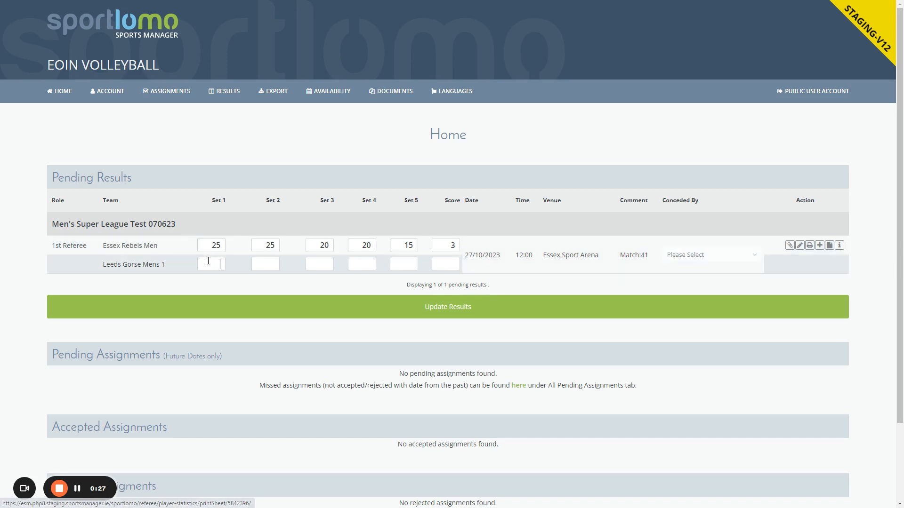
pyautogui.write('20')
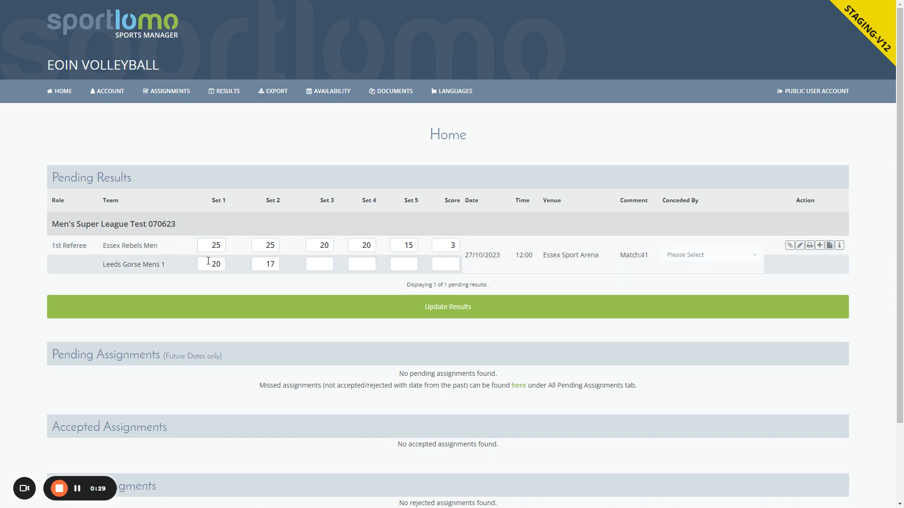
pyautogui.write('25')
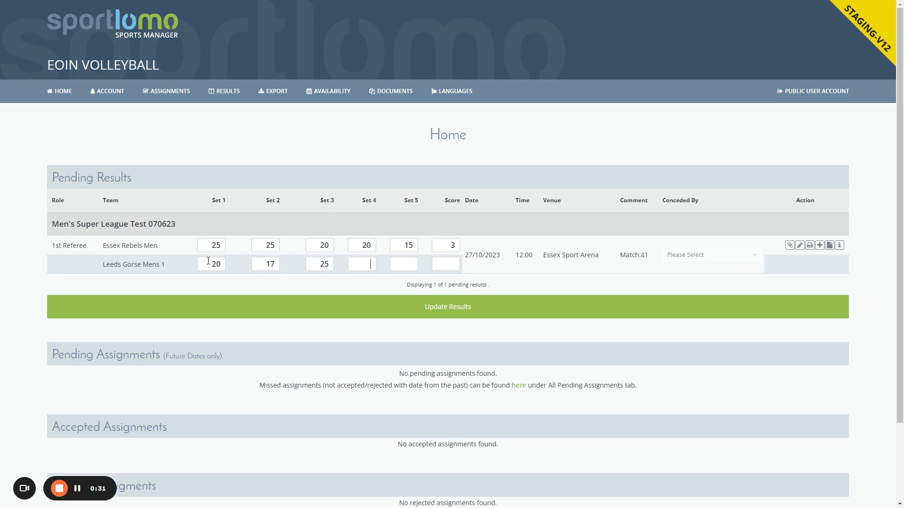
pyautogui.write('25')
pyautogui.click(404, 263)
pyautogui.write('8')
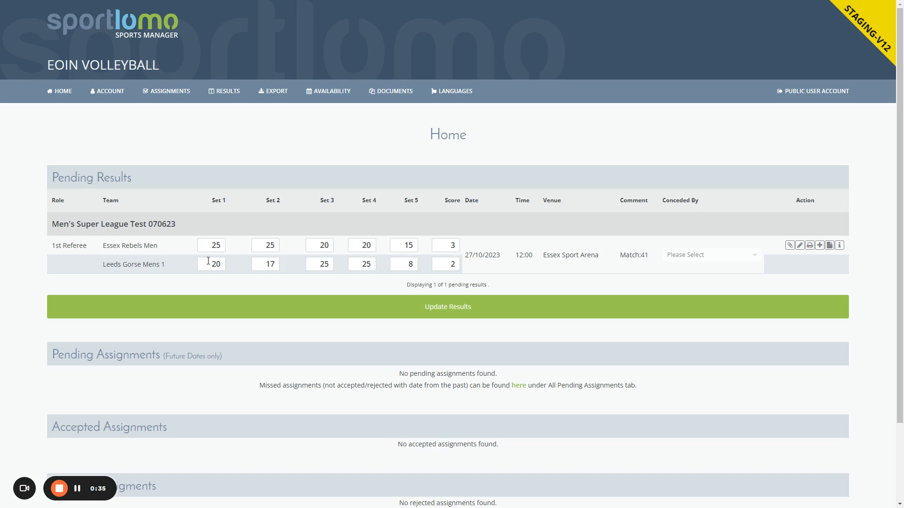
pyautogui.moveTo(707, 241)
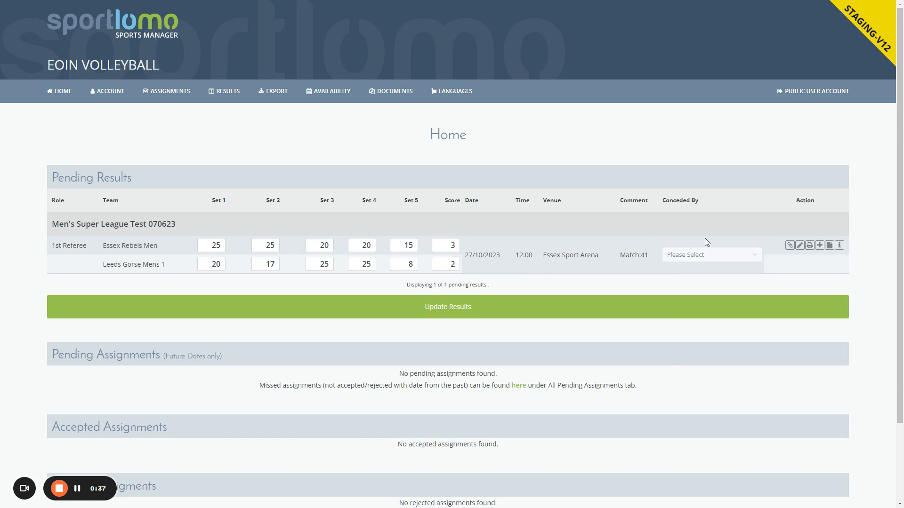
pyautogui.moveTo(789, 245)
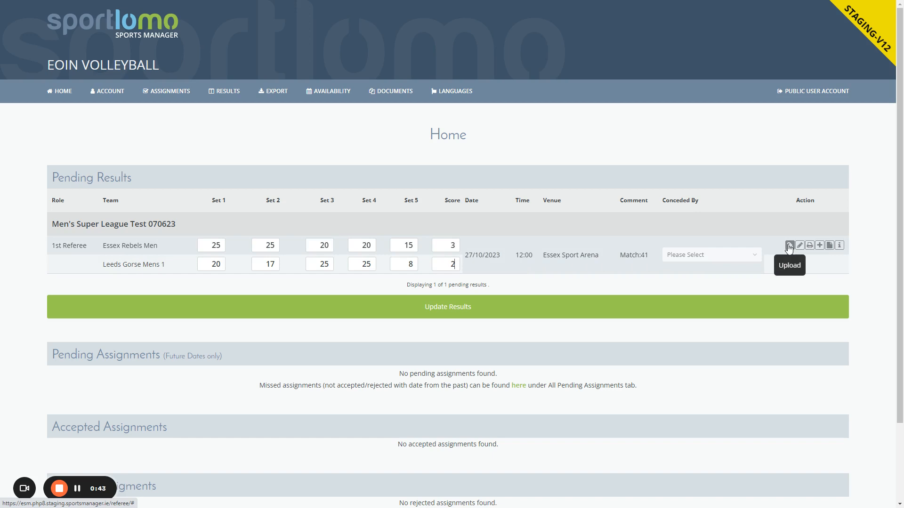
# Step: Choose scoresheet-capture.jpg from the desktop as the pending match's attachment
pyautogui.click(789, 244)
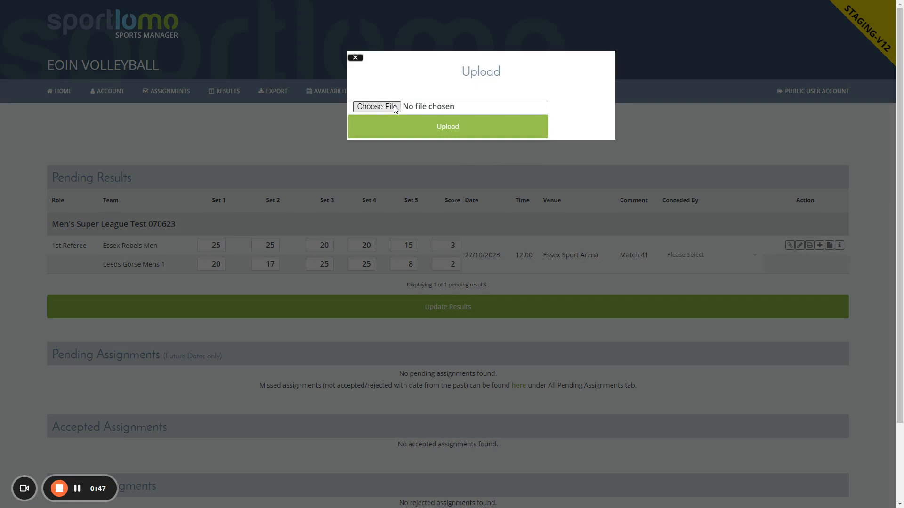
pyautogui.click(376, 106)
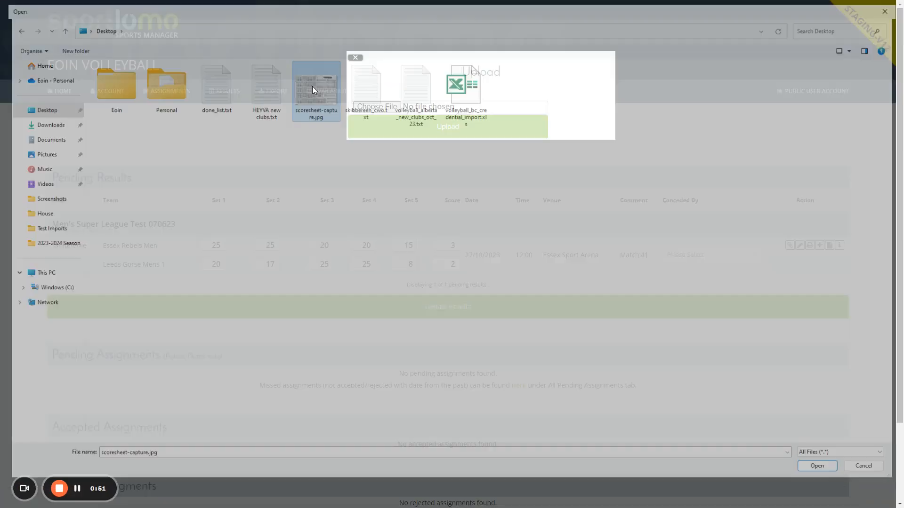
pyautogui.click(819, 466)
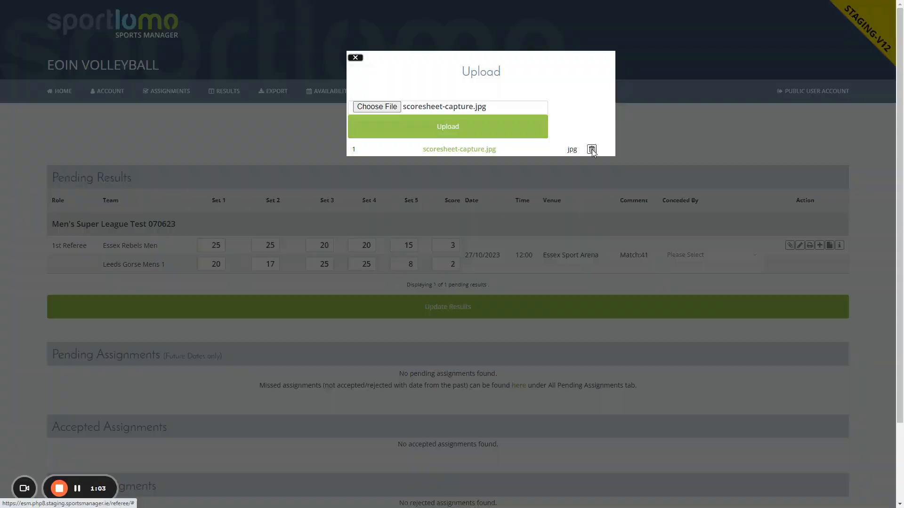
# Step: Remove the attached scoresheet file and confirm the deletion
pyautogui.click(593, 150)
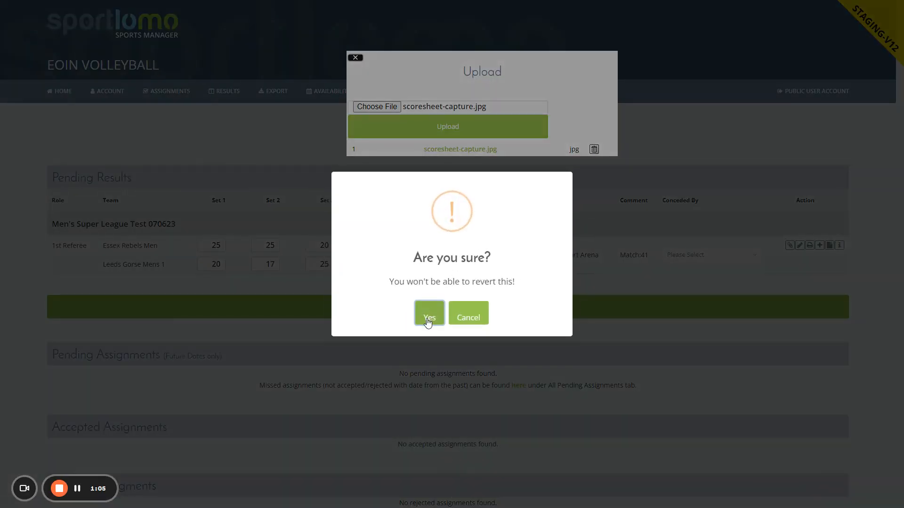
pyautogui.click(429, 316)
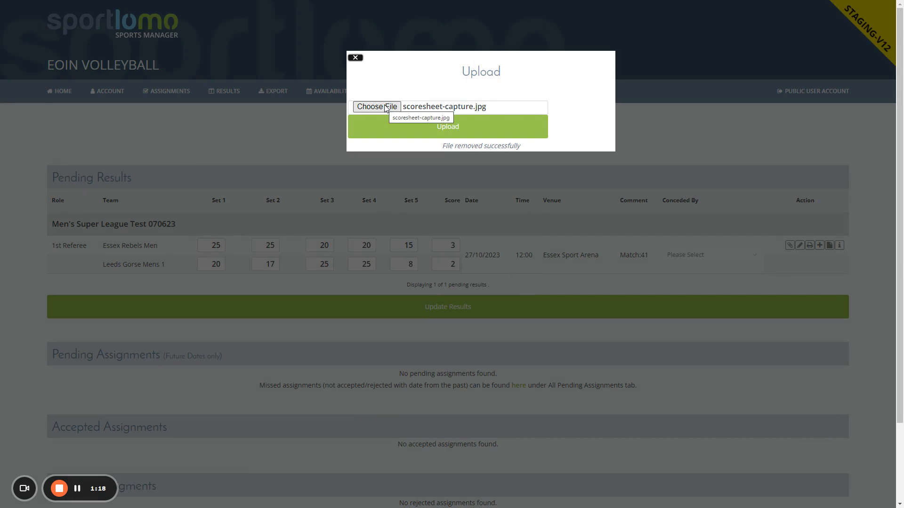
# Step: Re-upload scoresheet-capture.jpg and close the upload window back to Pending Results
pyautogui.click(376, 106)
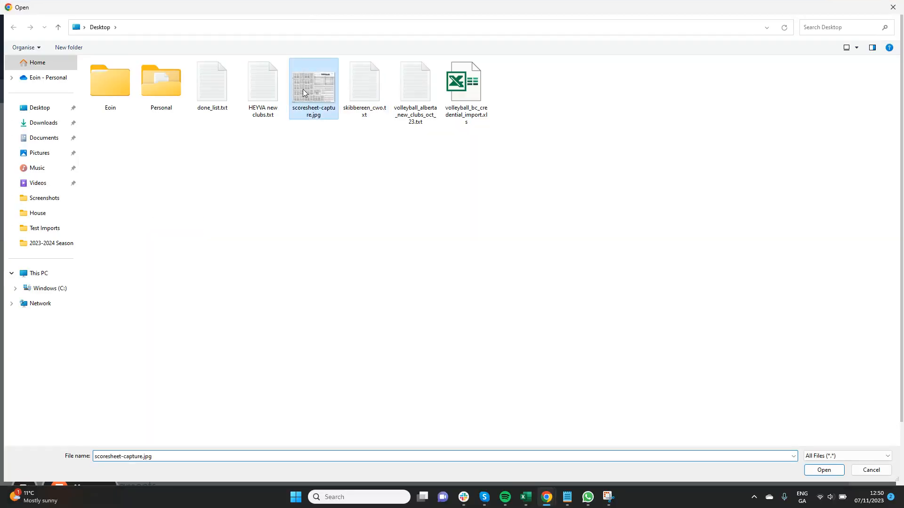
pyautogui.click(824, 470)
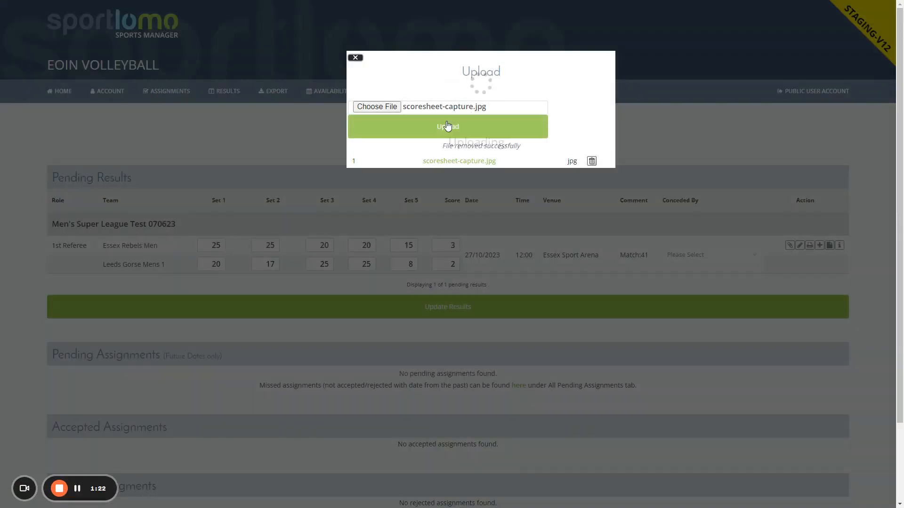
pyautogui.click(448, 126)
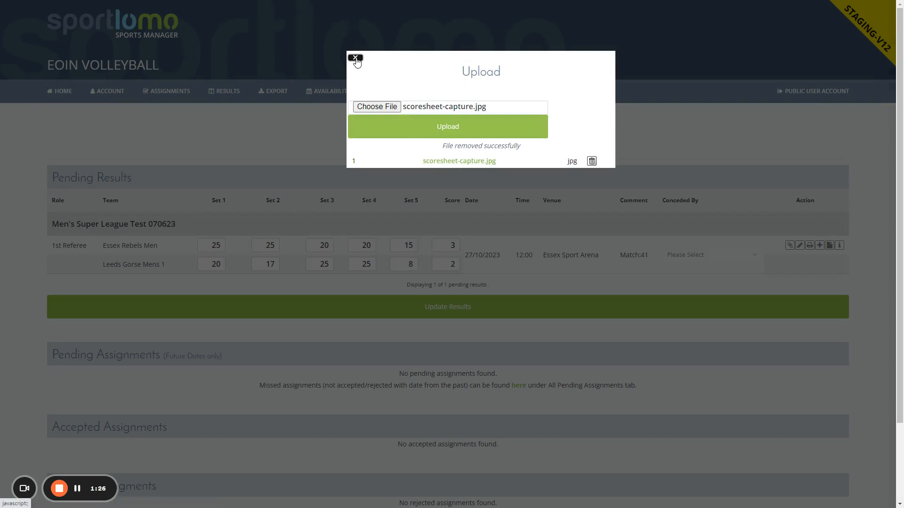
pyautogui.click(356, 59)
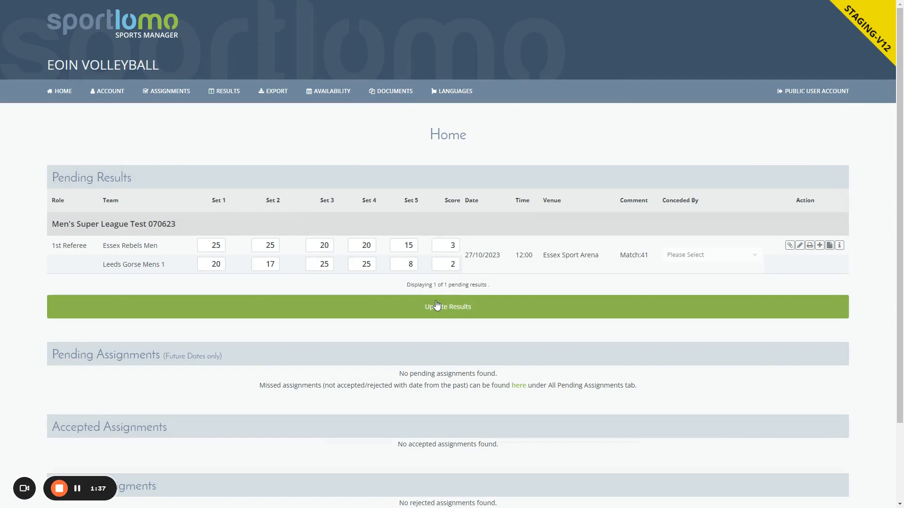
# Step: Submit the 3-2 result with Update Results and view it in the My Results archive
pyautogui.click(448, 307)
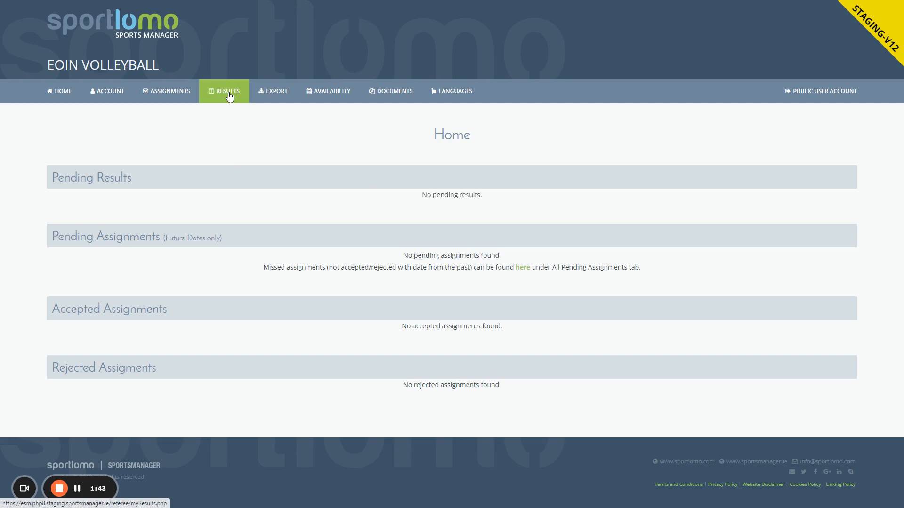
pyautogui.click(227, 91)
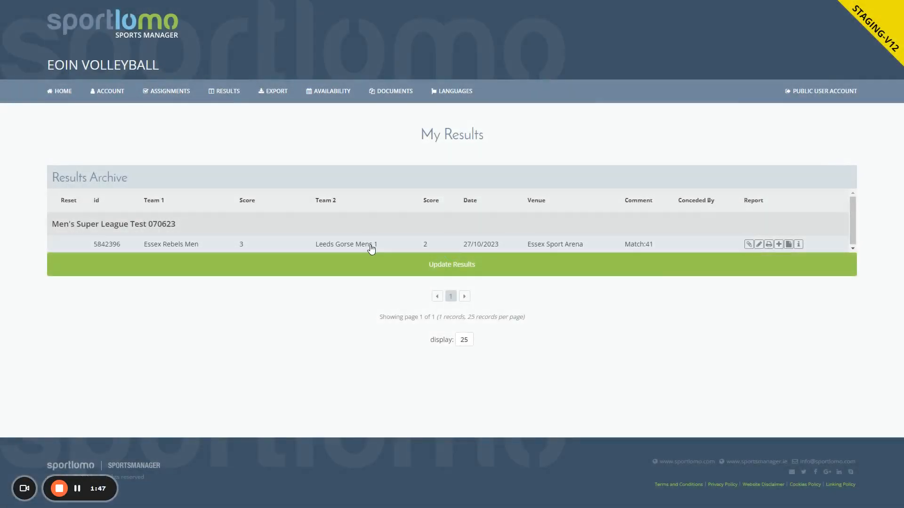
pyautogui.moveTo(356, 254)
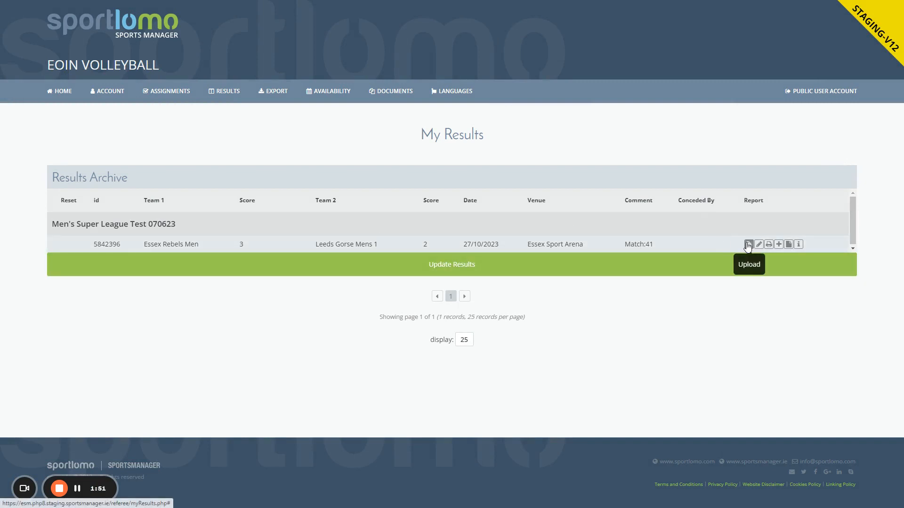
# Step: Upload driving-license.jpg as a second attachment on the archived result
pyautogui.click(748, 245)
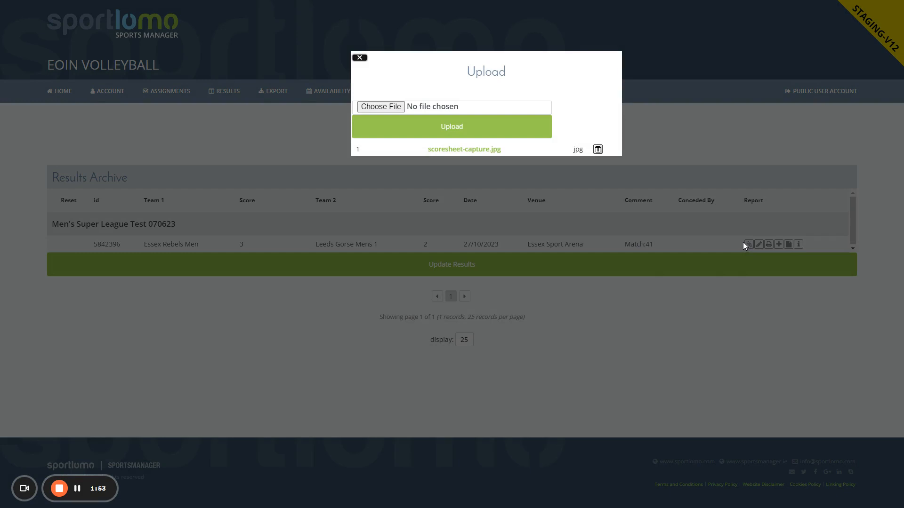
pyautogui.moveTo(470, 154)
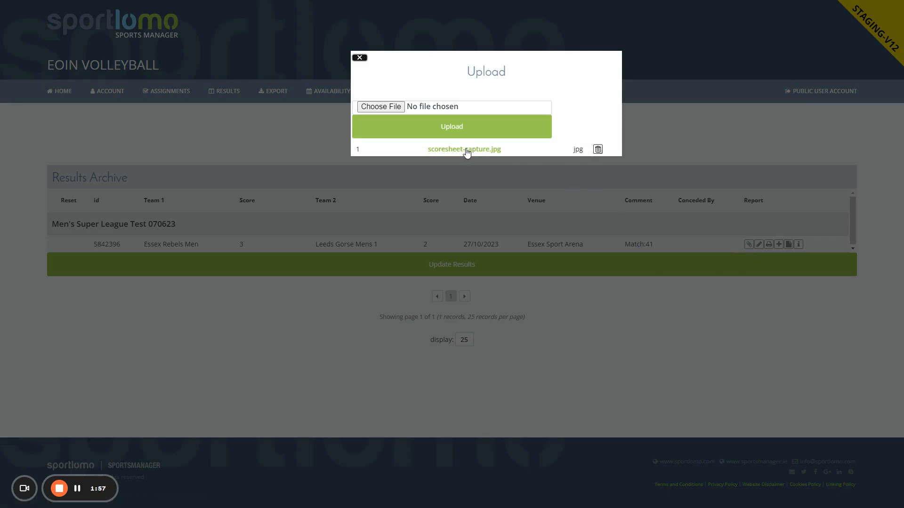
pyautogui.click(381, 106)
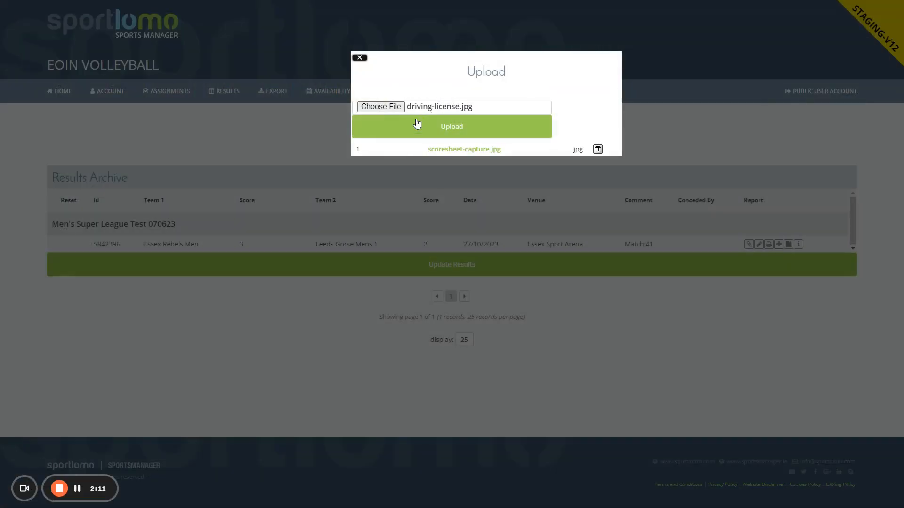
pyautogui.click(452, 127)
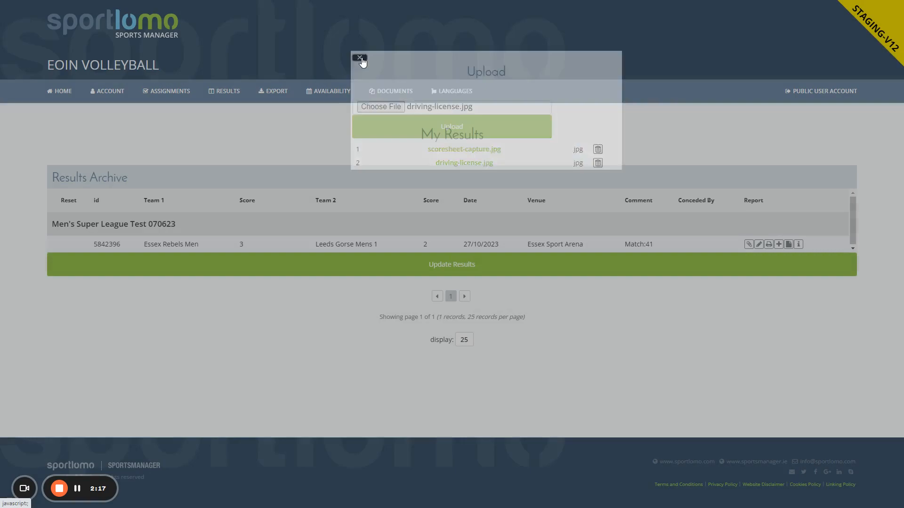
# Step: Close and reopen the Upload dialog to confirm both jpg files are listed
pyautogui.click(360, 57)
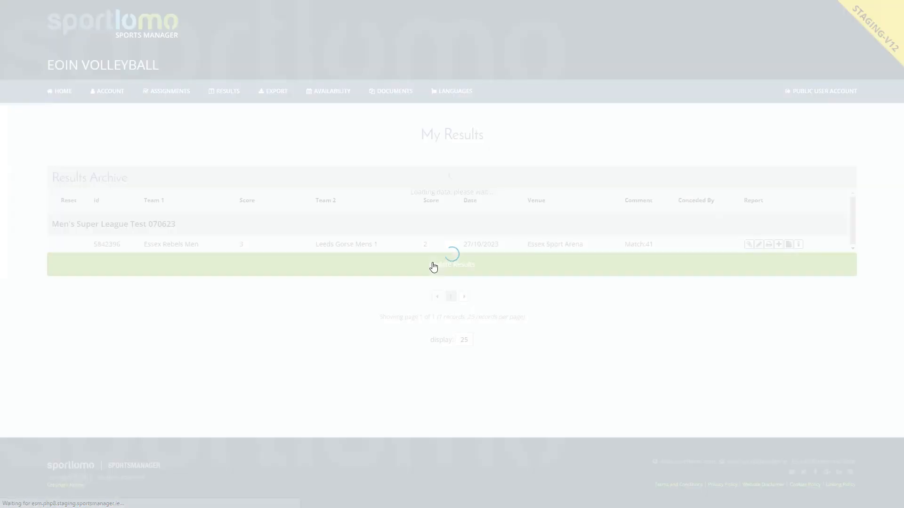
pyautogui.click(748, 245)
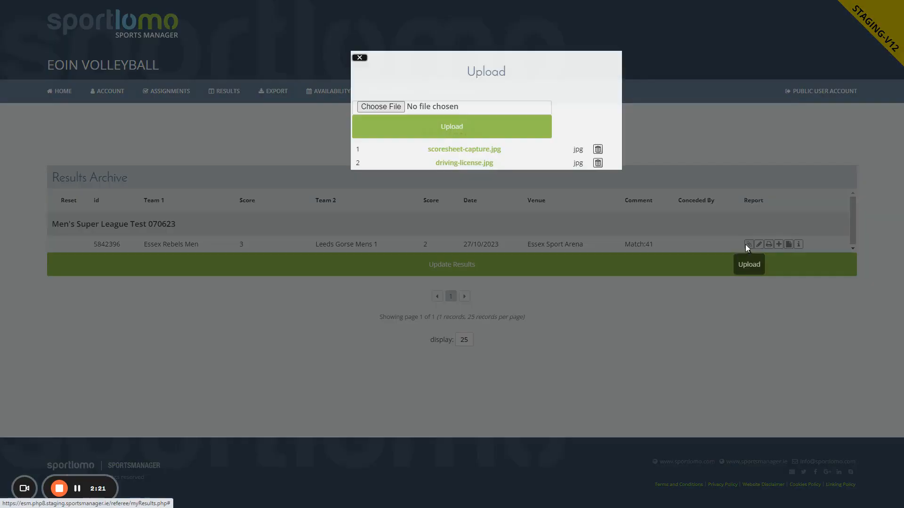